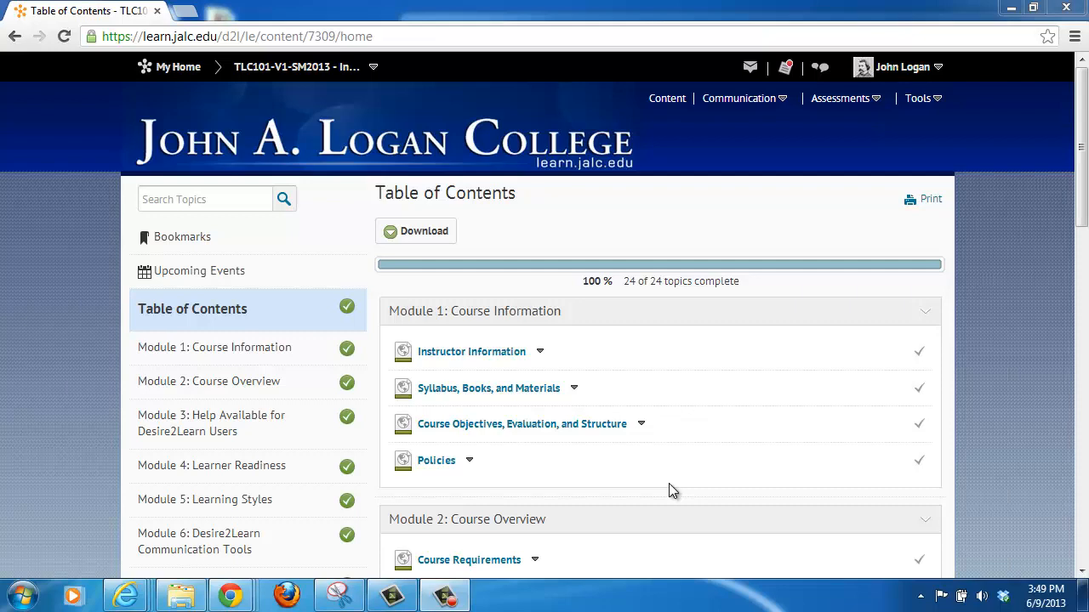
Step: Expand Module 6: Desire2Learn Communication Tools and enter its Post An Attachment discussion topic
{"action": "left_click", "coordinate": [199, 541]}
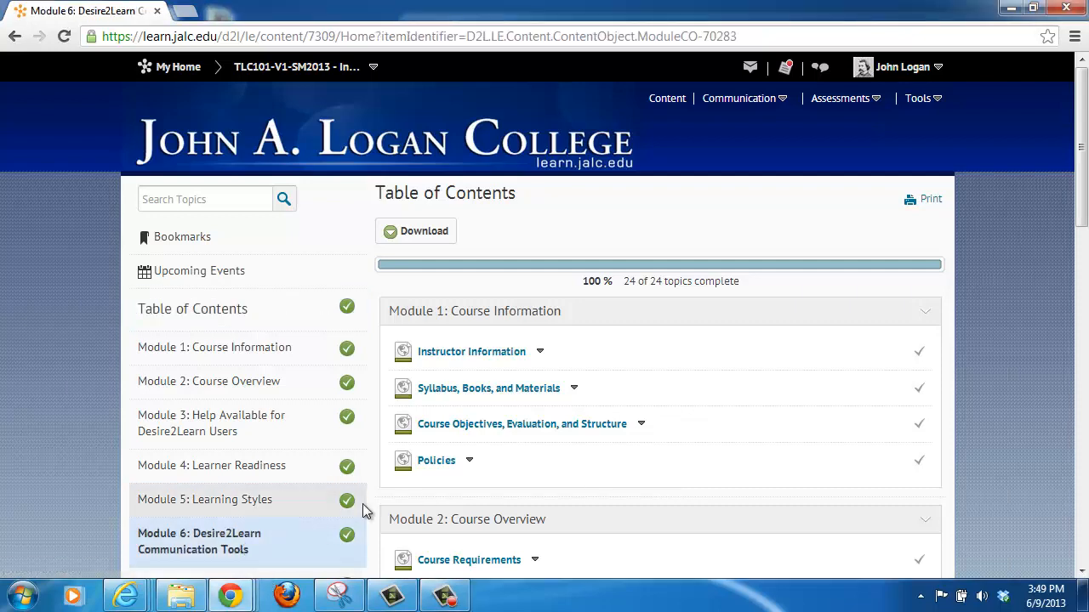
{"action": "left_click", "coordinate": [199, 540]}
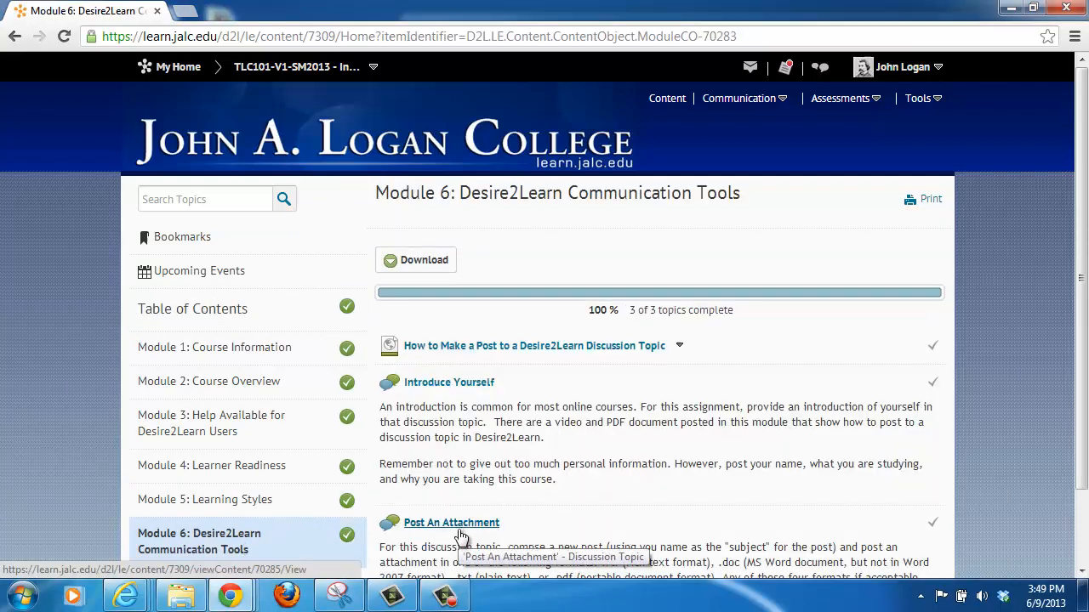
{"action": "mouse_move", "coordinate": [436, 528]}
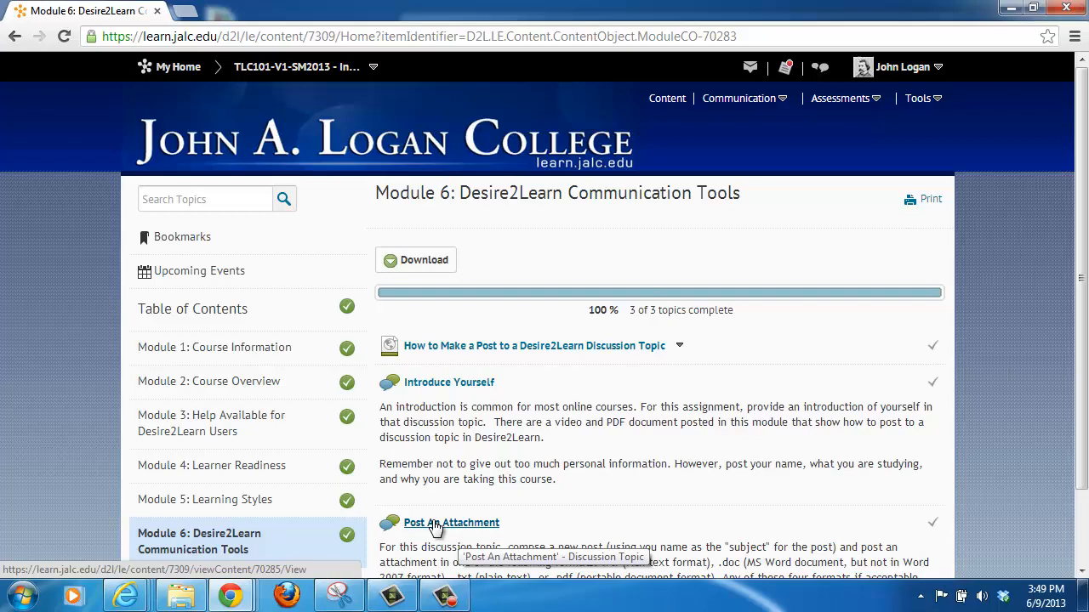
{"action": "left_click", "coordinate": [451, 523]}
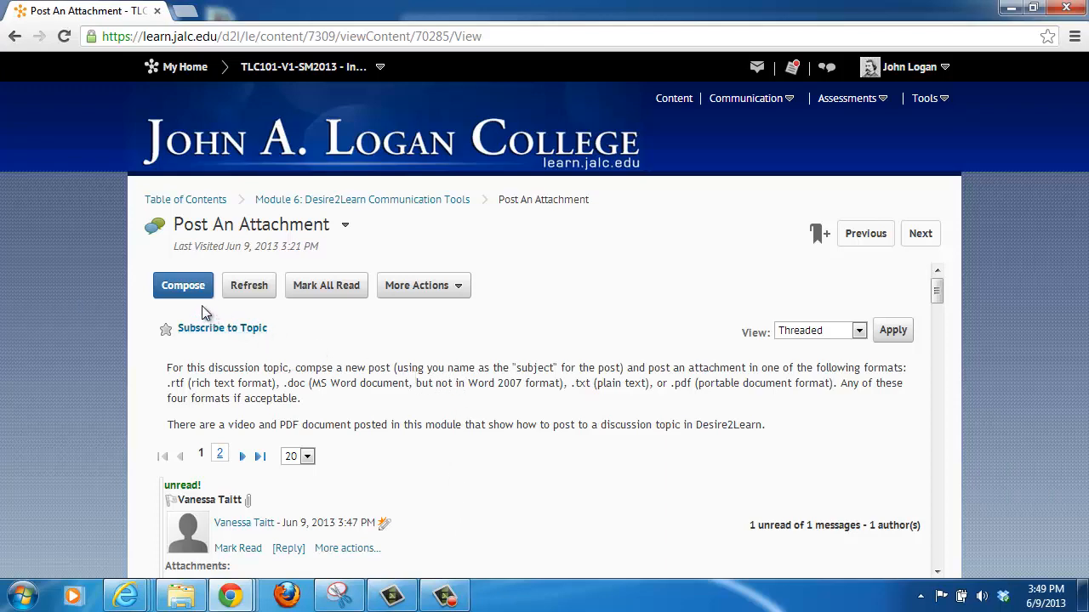
{"action": "mouse_move", "coordinate": [412, 387]}
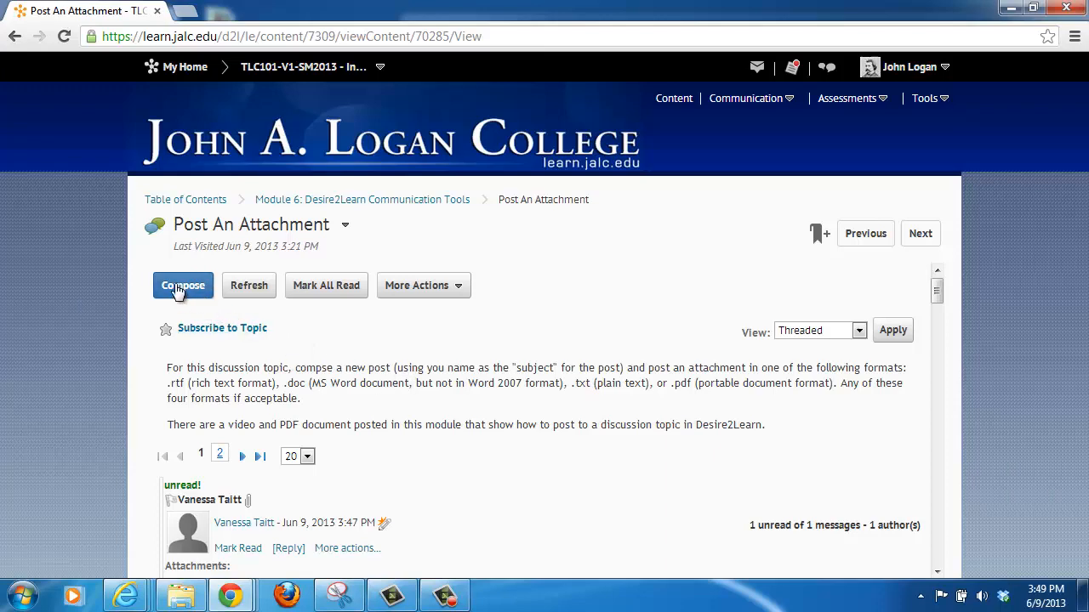
Step: Compose a new message in the Post An Attachment topic
{"action": "left_click", "coordinate": [184, 285]}
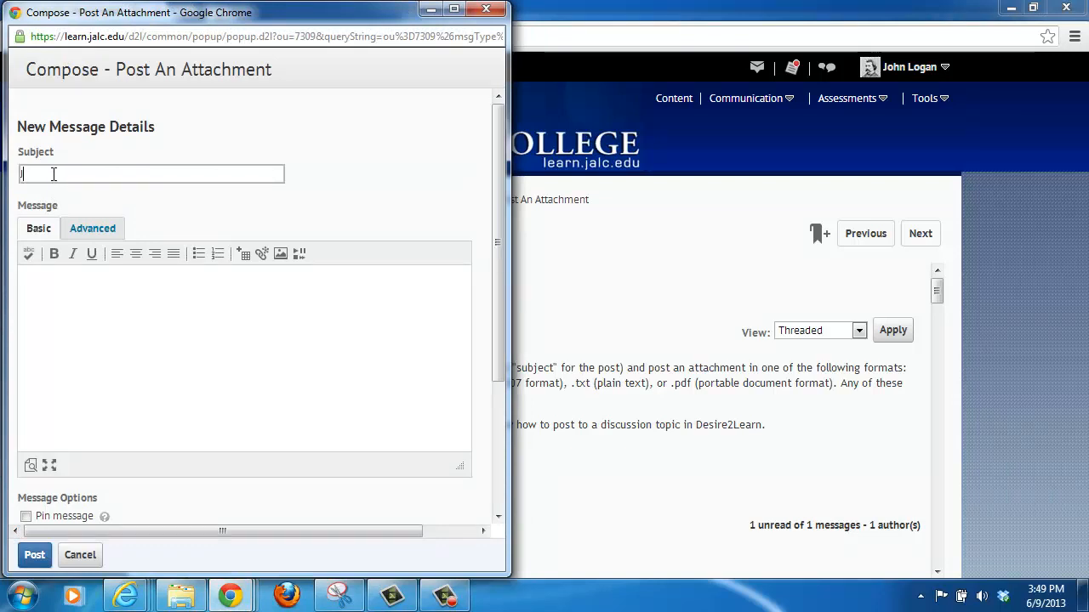
{"action": "type", "text": "John Logan"}
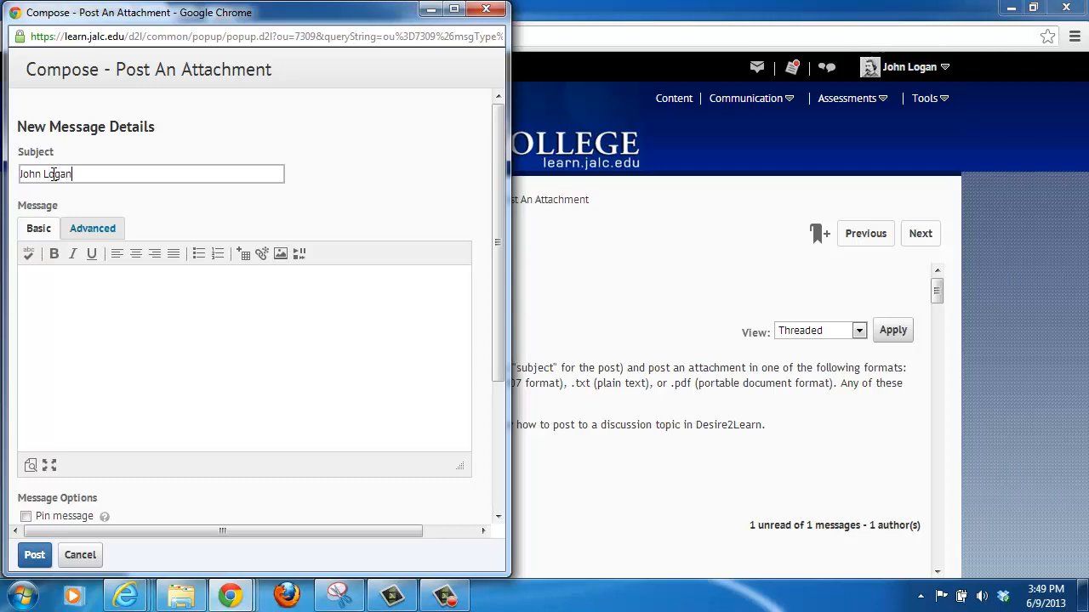
{"action": "type", "text": ", Paper"}
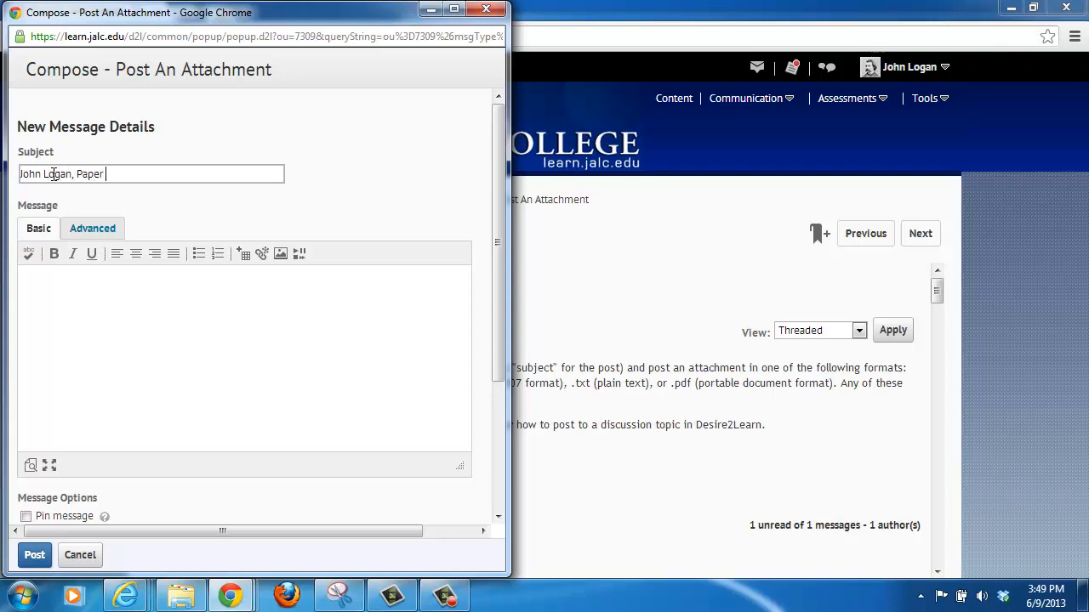
{"action": "type", "text": "S"}
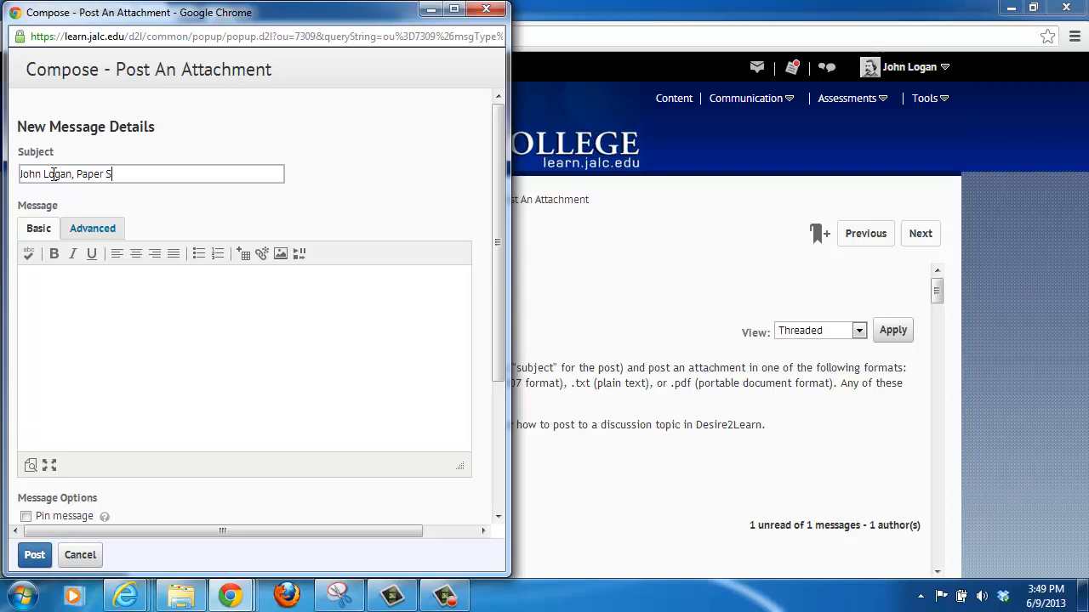
{"action": "type", "text": "ubmission"}
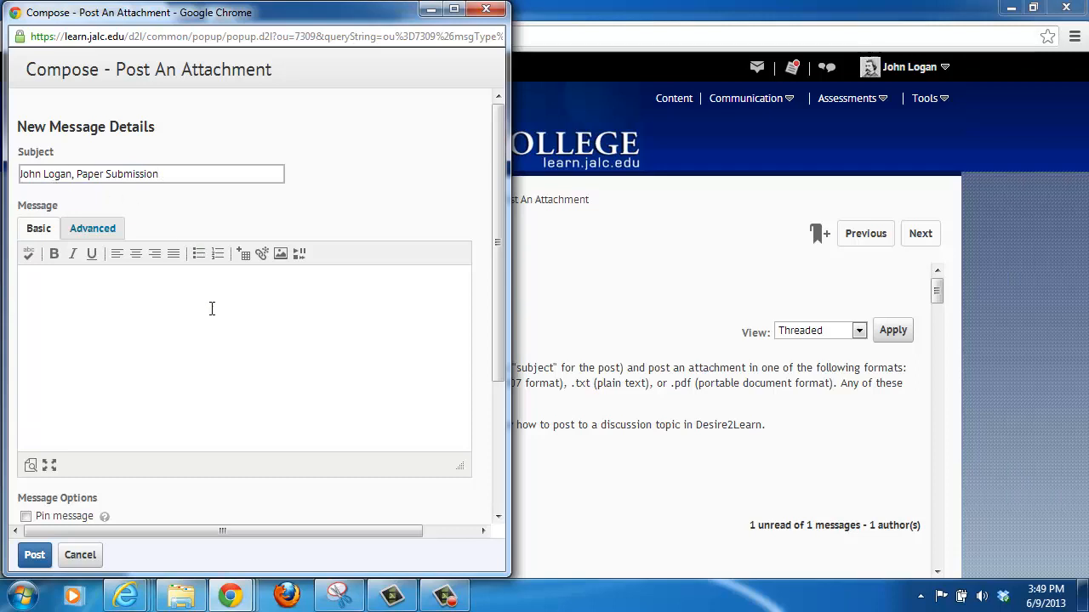
{"action": "mouse_move", "coordinate": [100, 192]}
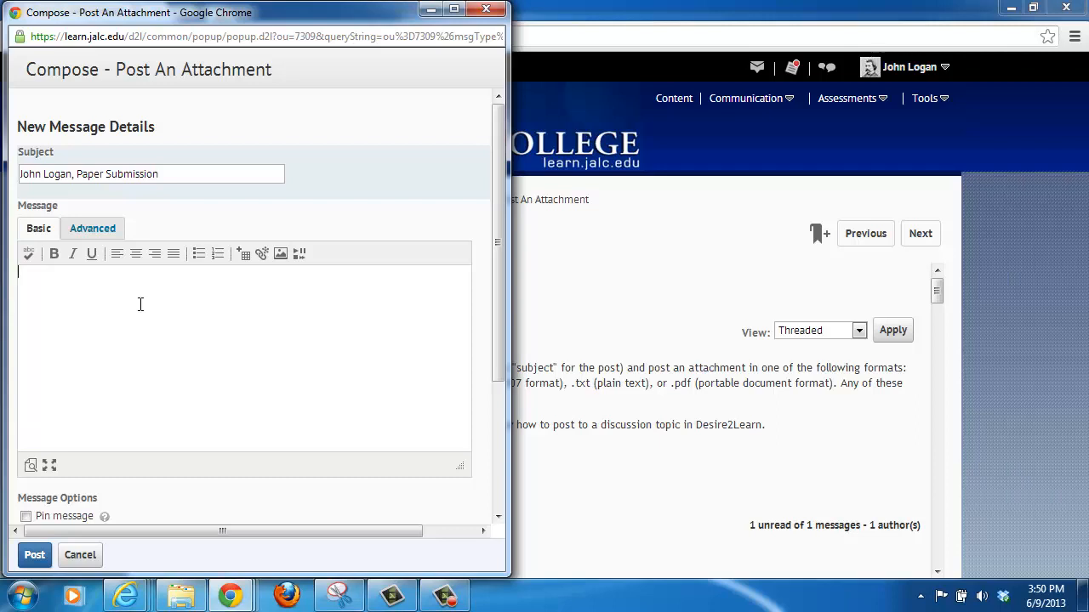
{"action": "mouse_move", "coordinate": [128, 303]}
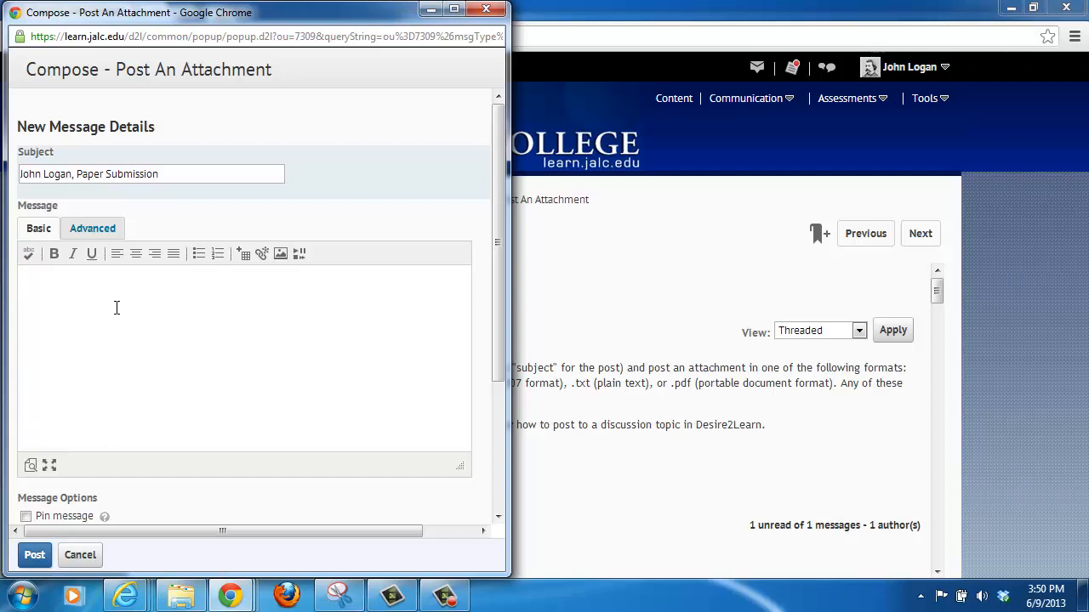
Step: Write the message body "See the attached document."
{"action": "type", "text": "See"}
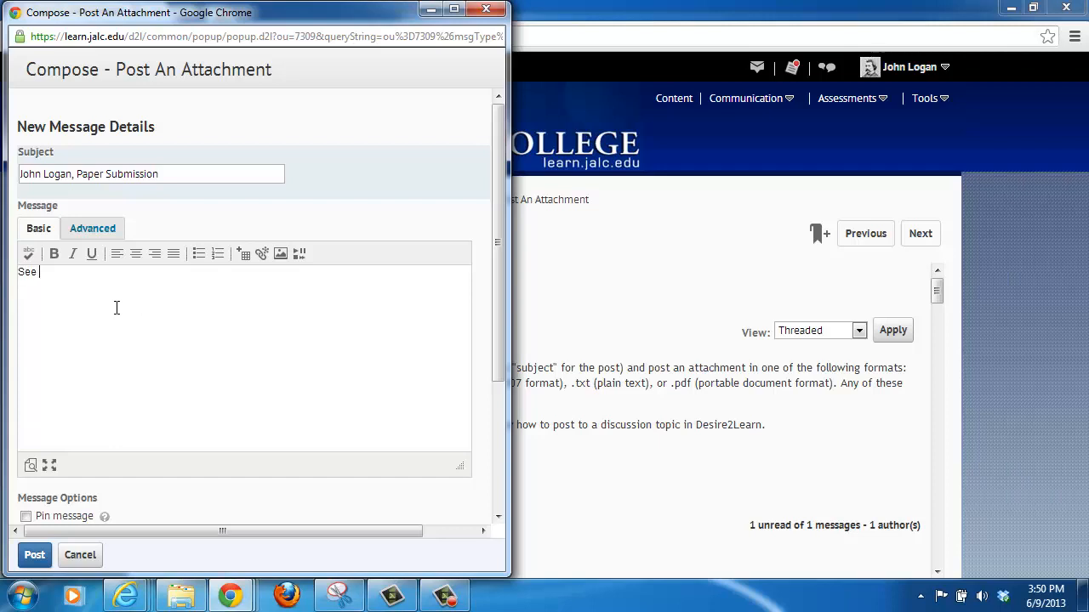
{"action": "type", "text": "the"}
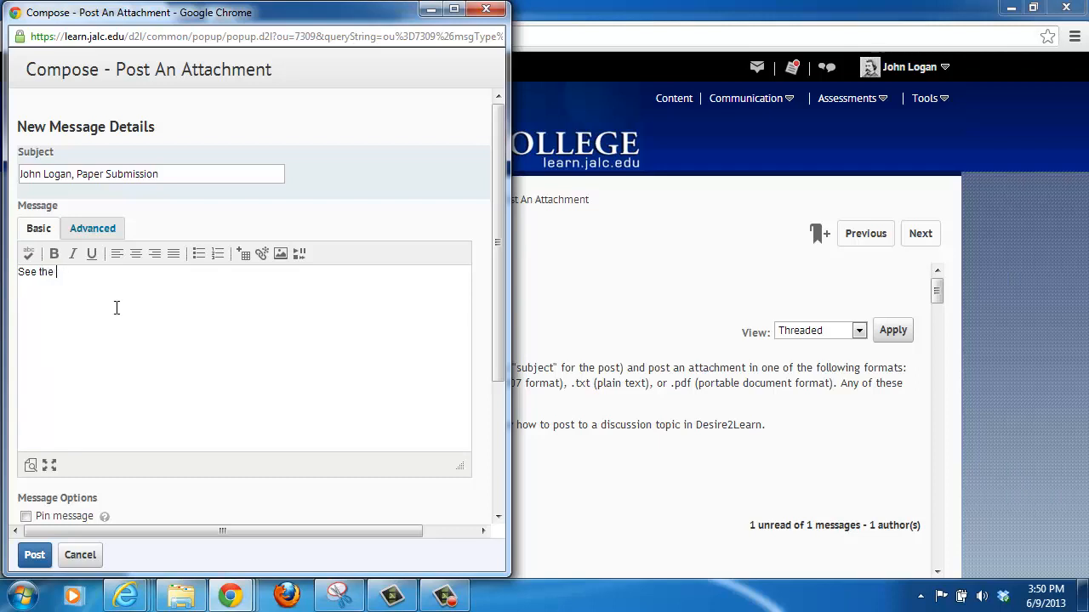
{"action": "type", "text": "attached do"}
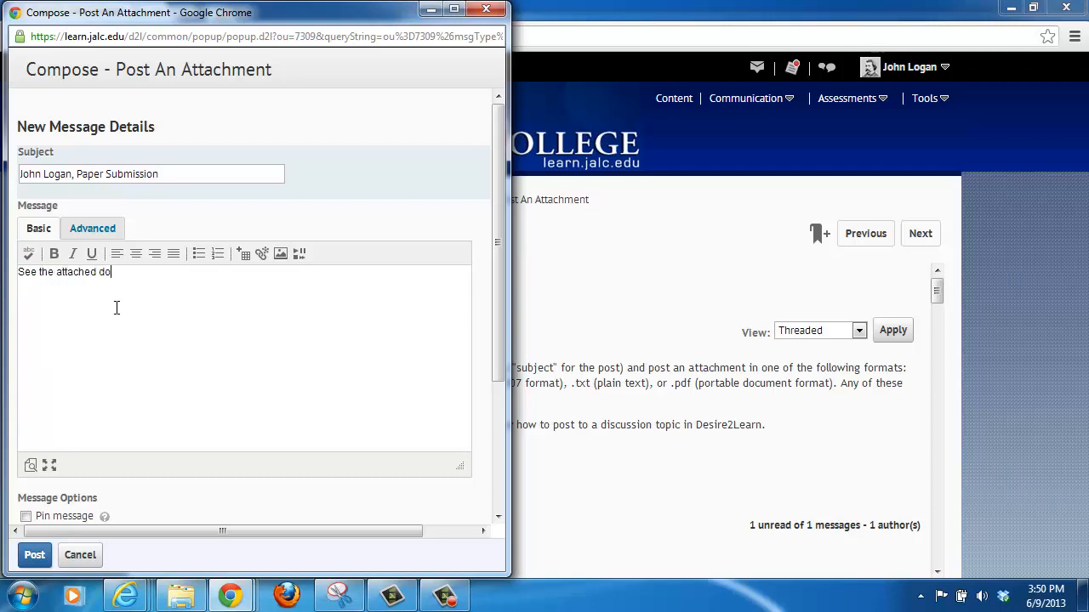
{"action": "type", "text": "cument."}
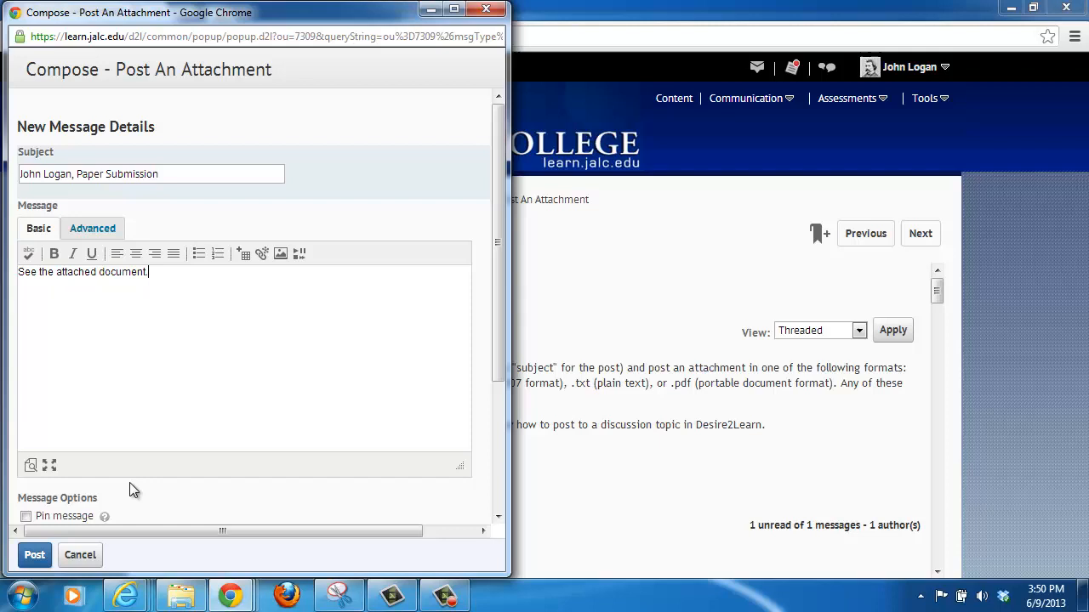
Step: Bring up the Add a File window from the post's Attachments area
{"action": "scroll", "scroll_direction": "down", "scroll_amount": 3}
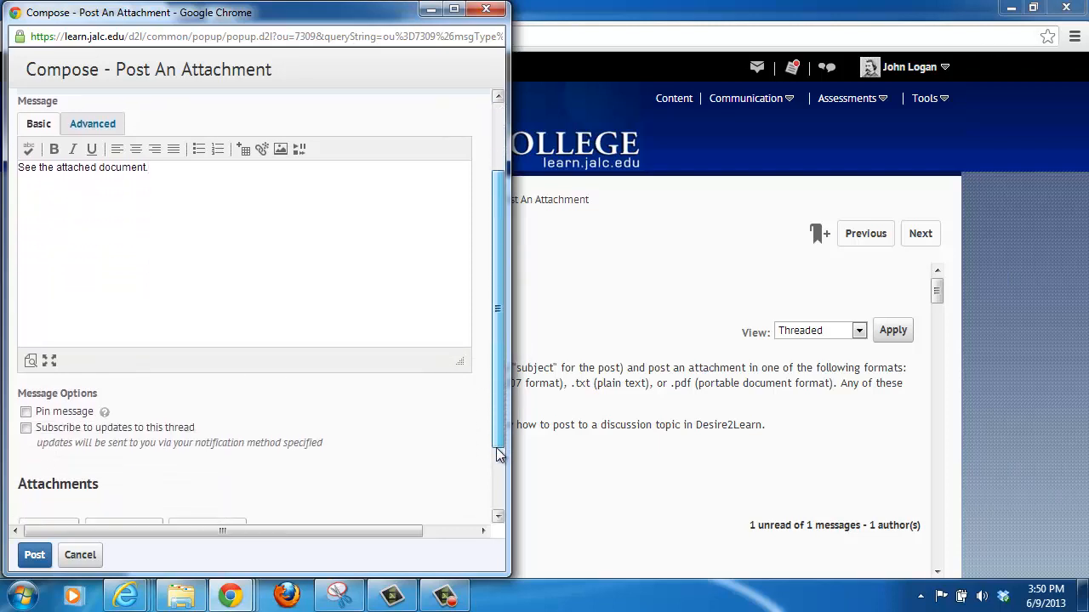
{"action": "scroll", "scroll_direction": "down", "scroll_amount": 3}
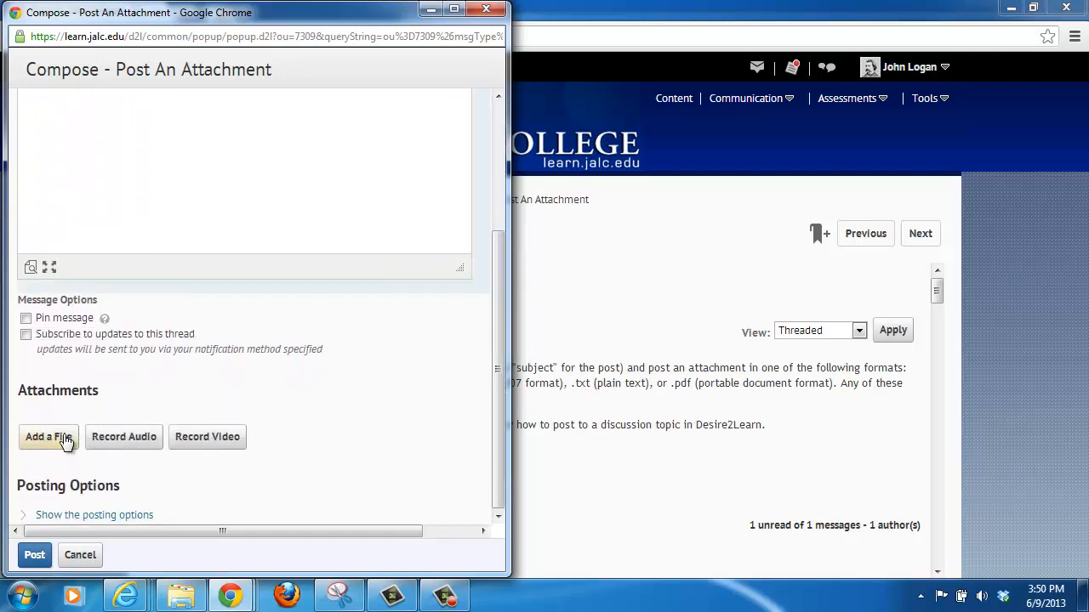
{"action": "left_click", "coordinate": [48, 435]}
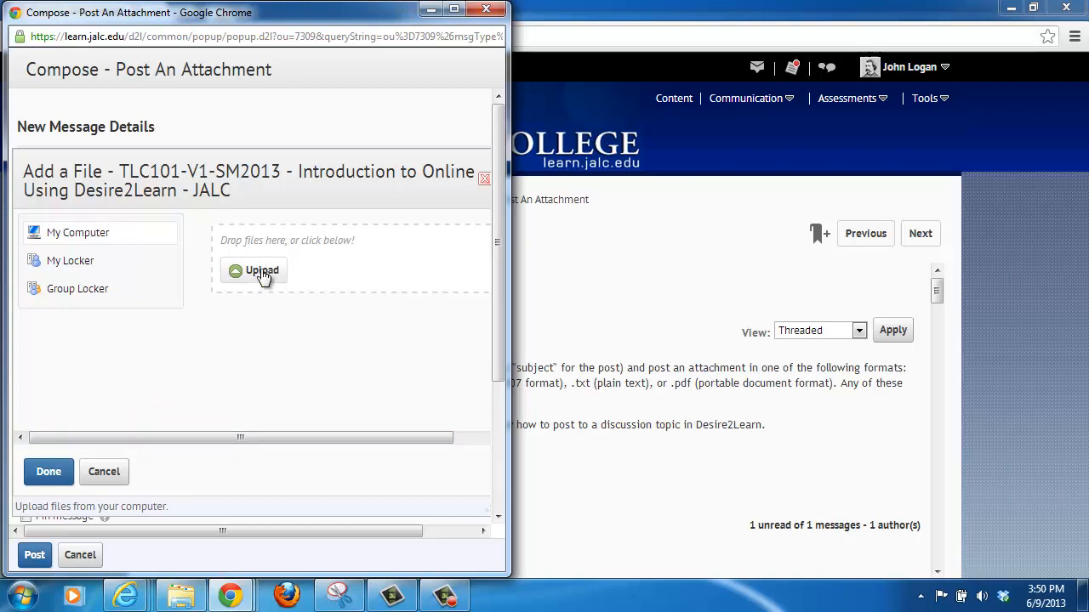
{"action": "mouse_move", "coordinate": [157, 238]}
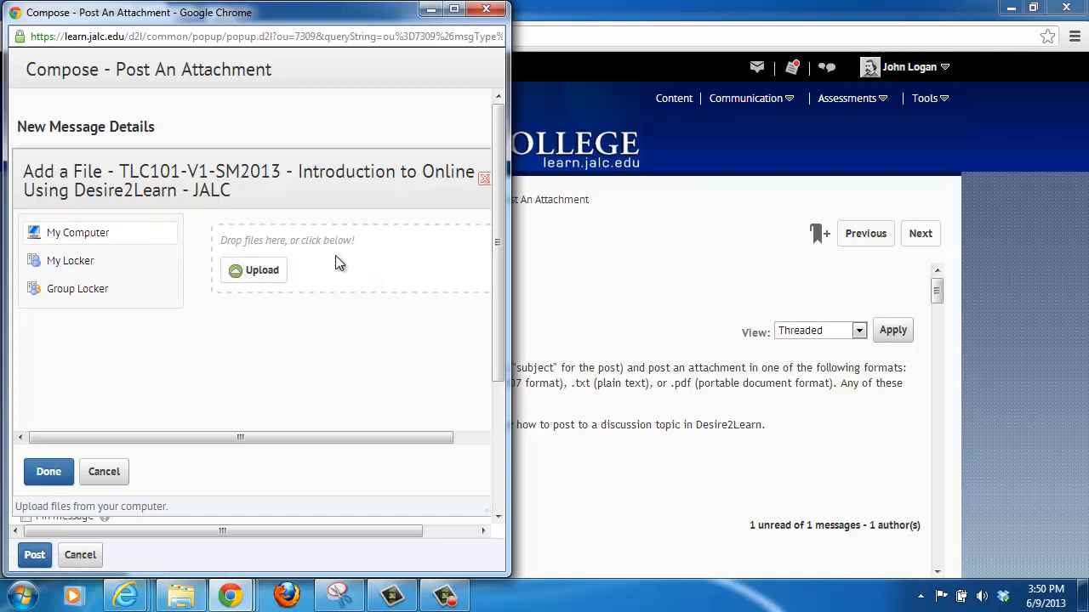
{"action": "mouse_move", "coordinate": [344, 241]}
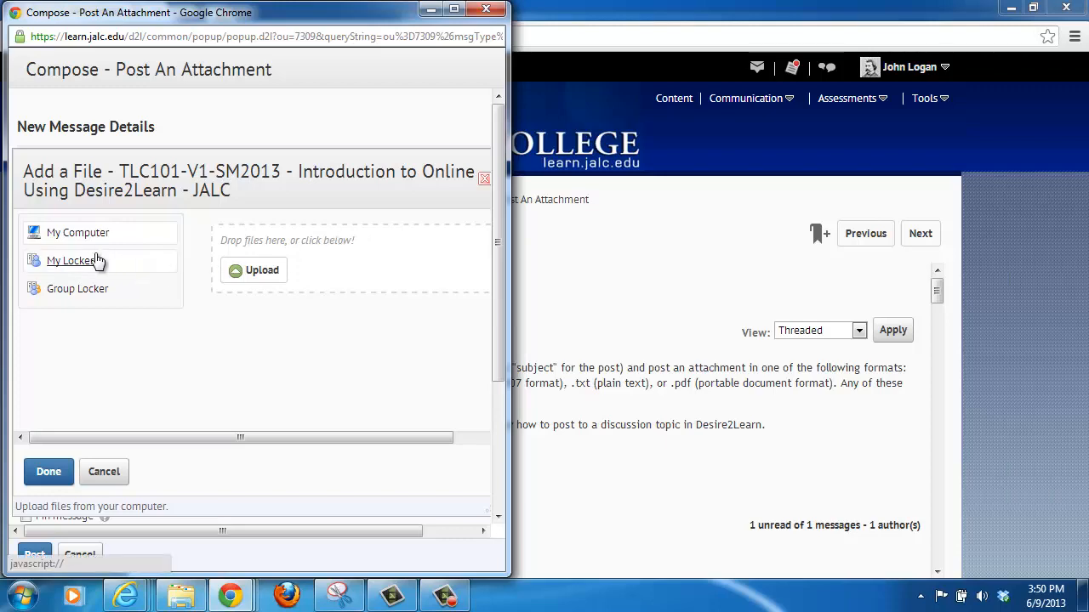
{"action": "mouse_move", "coordinate": [261, 270]}
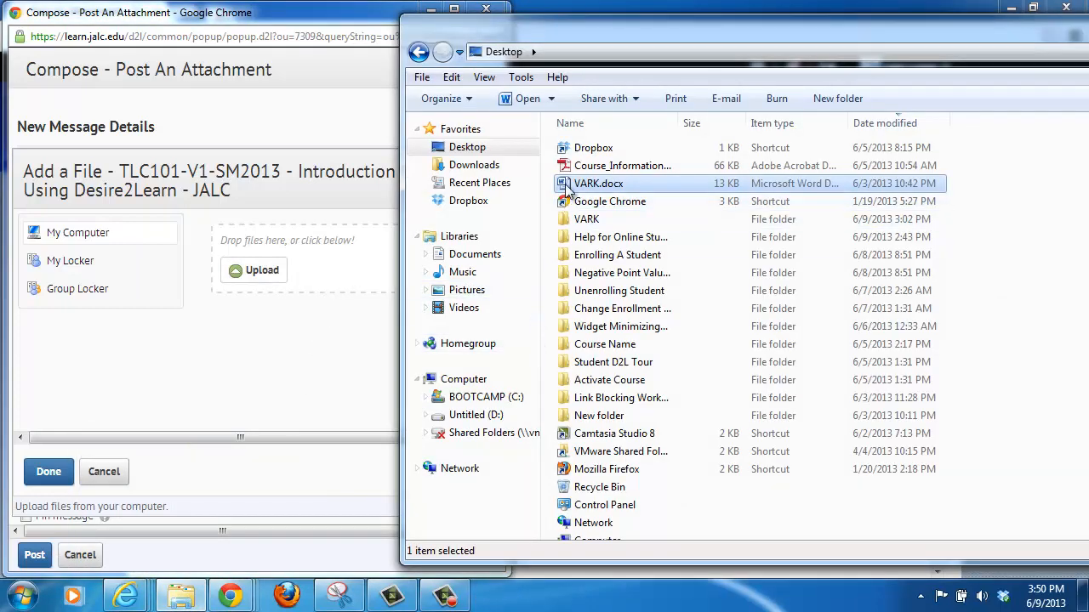
{"action": "mouse_move", "coordinate": [599, 184]}
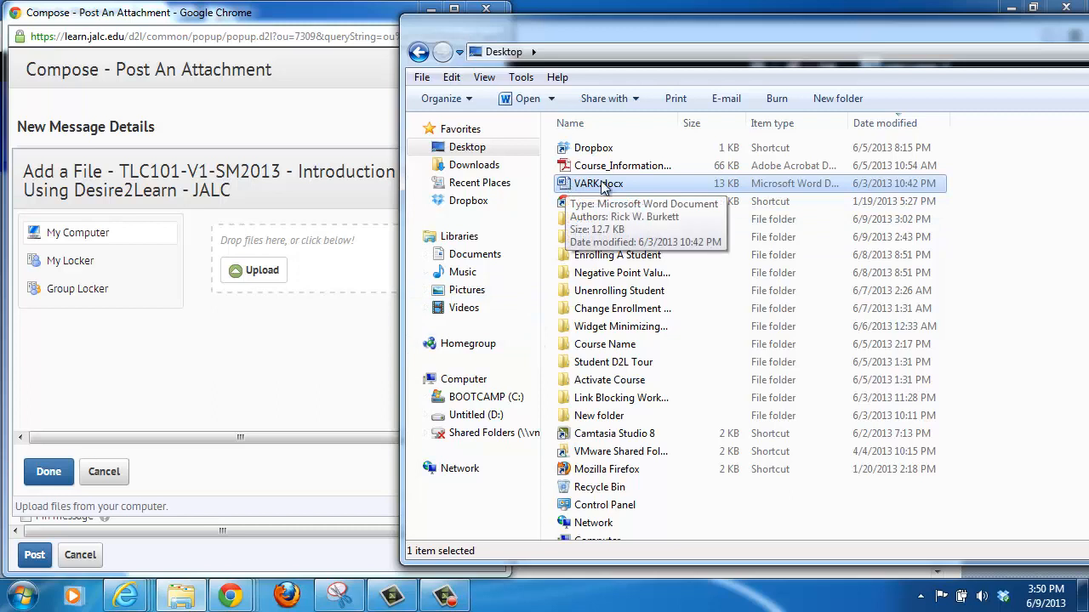
Step: Upload VARK.docx from the Desktop and confirm it as the post's attachment
{"action": "left_click_drag", "start_coordinate": [599, 184], "coordinate": [357, 238]}
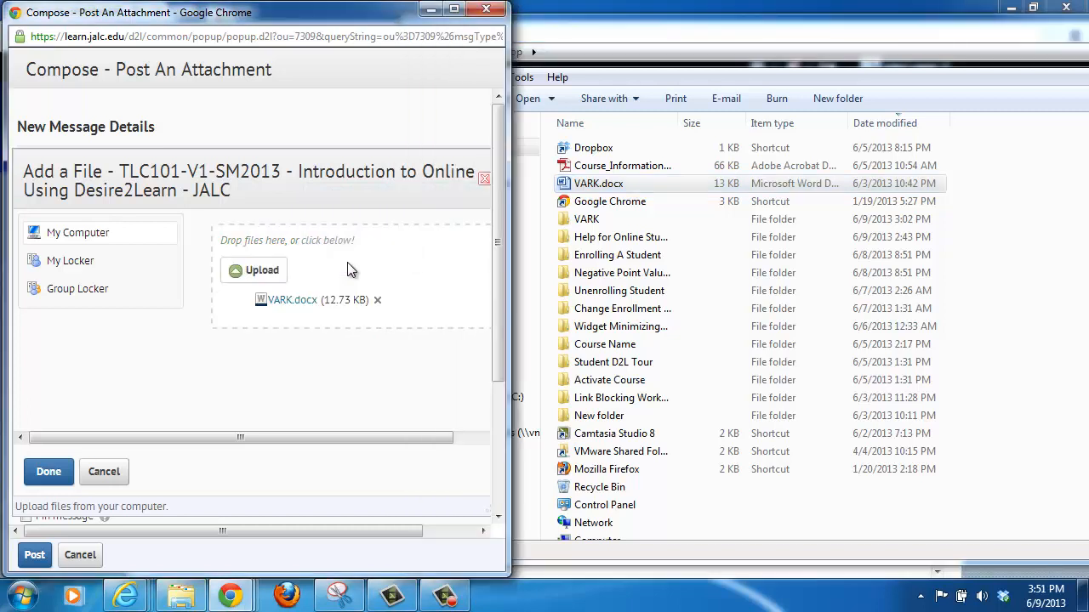
{"action": "mouse_move", "coordinate": [333, 279]}
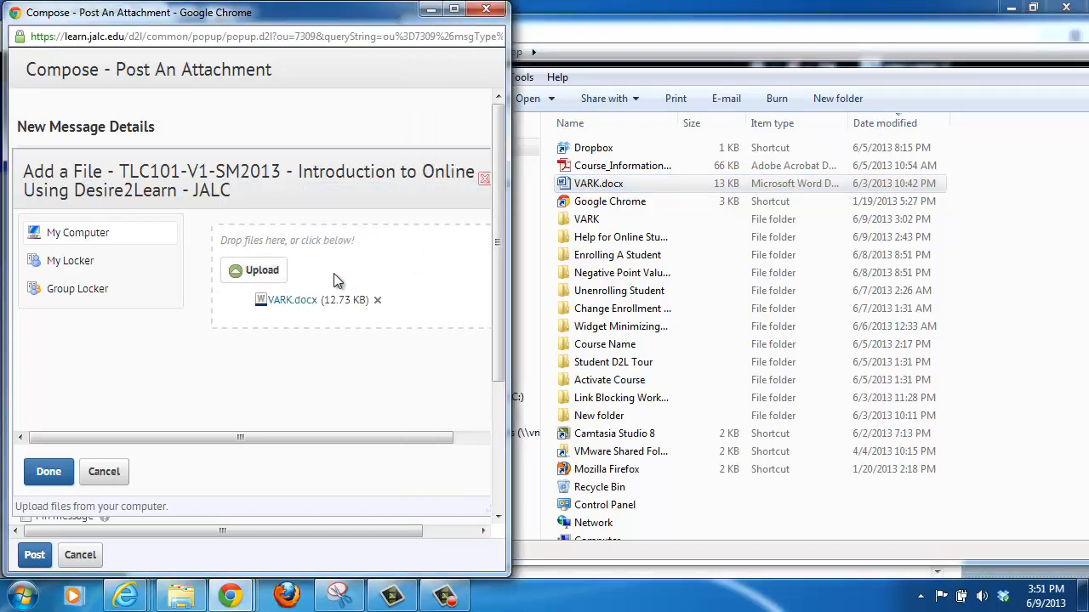
{"action": "mouse_move", "coordinate": [274, 285]}
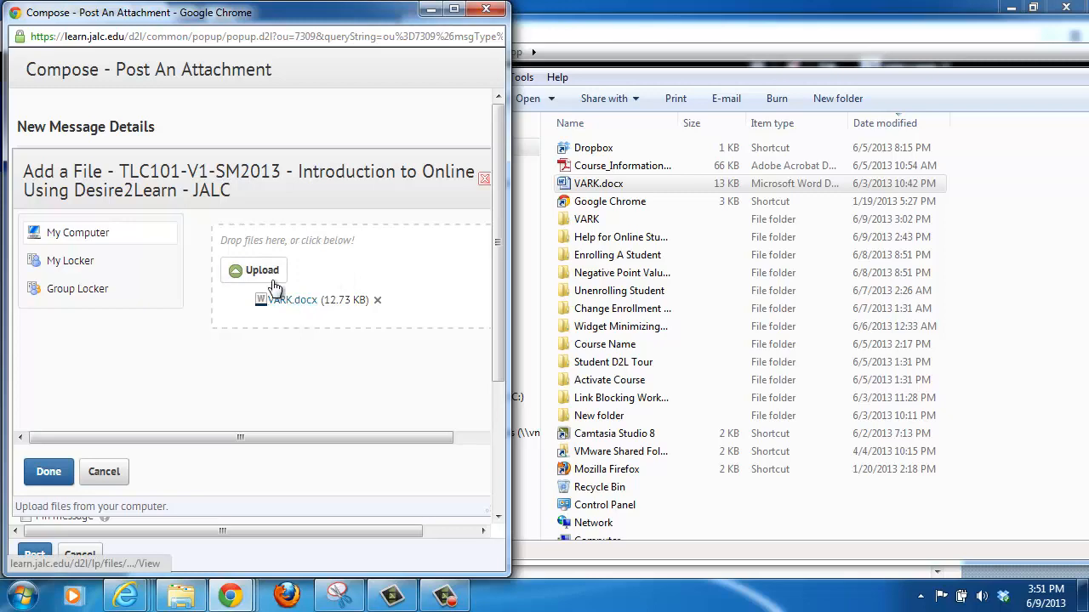
{"action": "left_click", "coordinate": [253, 268]}
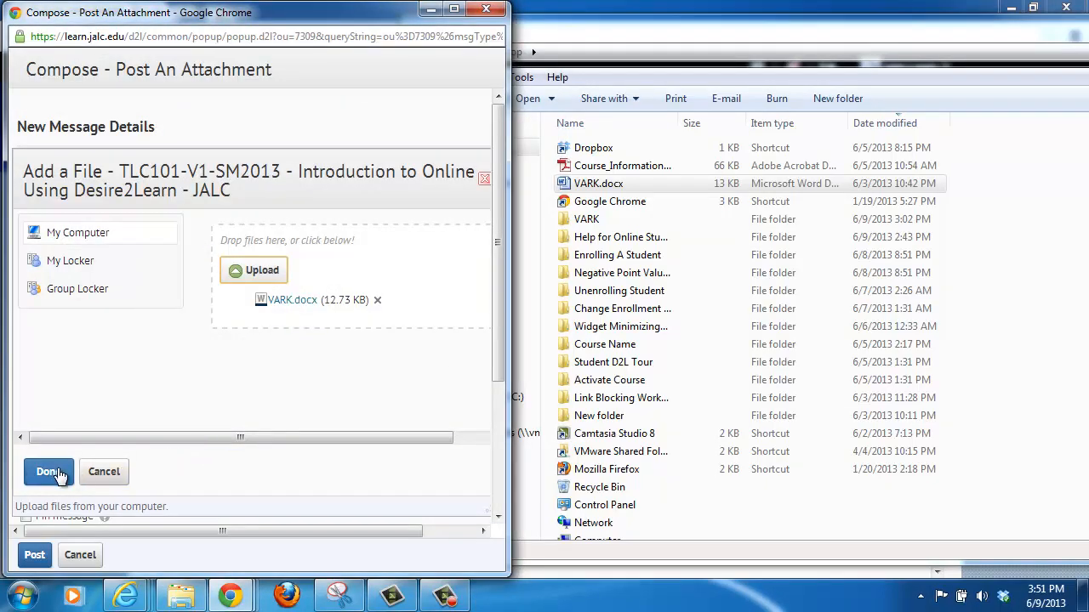
{"action": "left_click", "coordinate": [48, 473]}
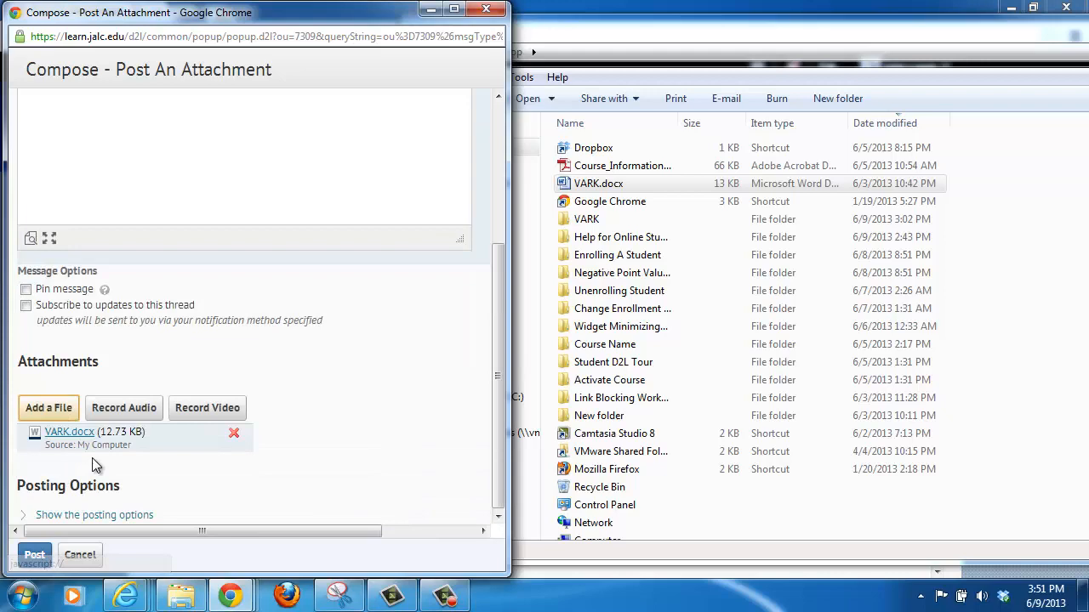
{"action": "mouse_move", "coordinate": [278, 507]}
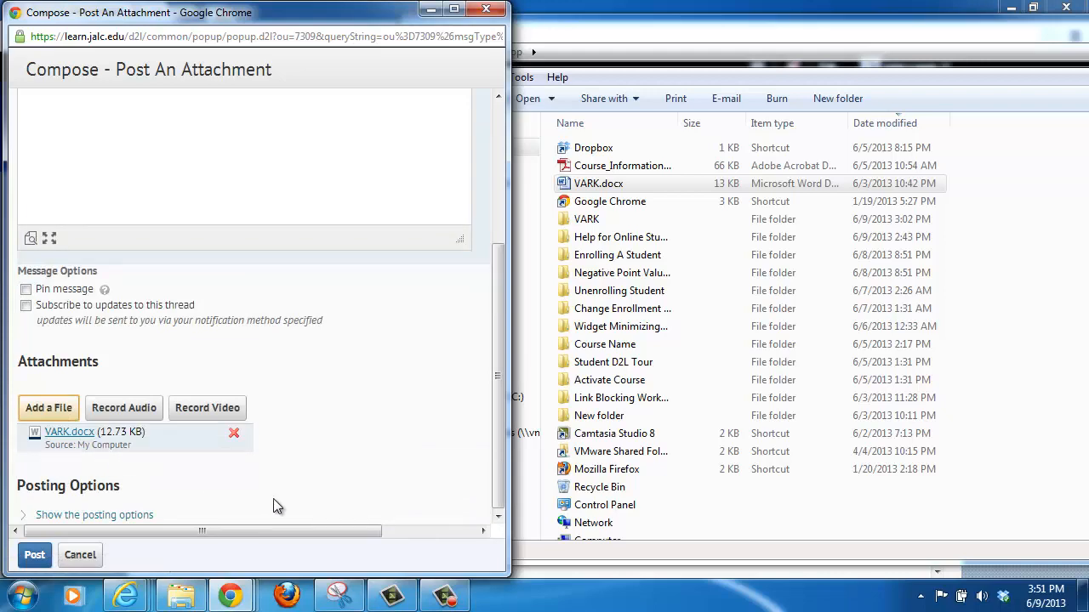
Step: Publish the post with VARK.docx attached to the topic
{"action": "left_click", "coordinate": [34, 554]}
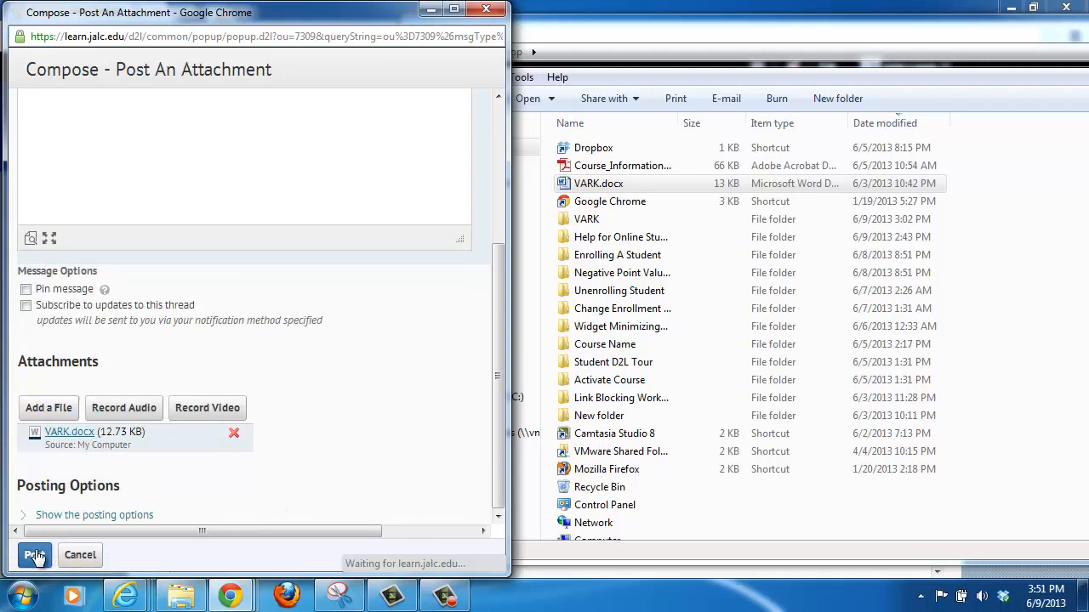
{"action": "left_click", "coordinate": [34, 554]}
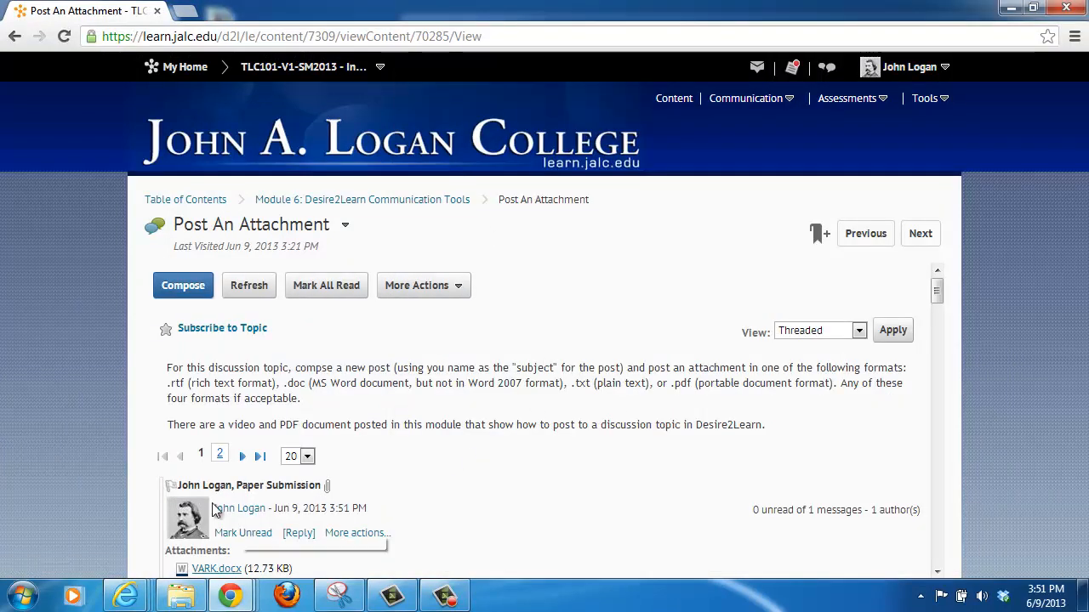
Step: Scroll the reloaded topic to view the new post and its VARK.docx attachment
{"action": "scroll", "scroll_direction": "down", "scroll_amount": 3}
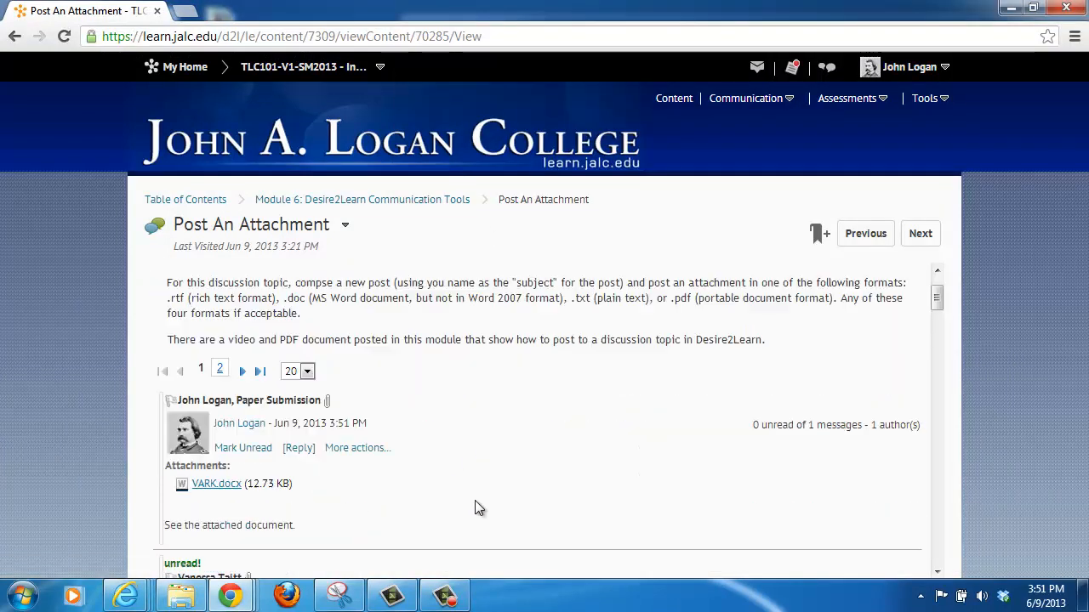
{"action": "mouse_move", "coordinate": [326, 408]}
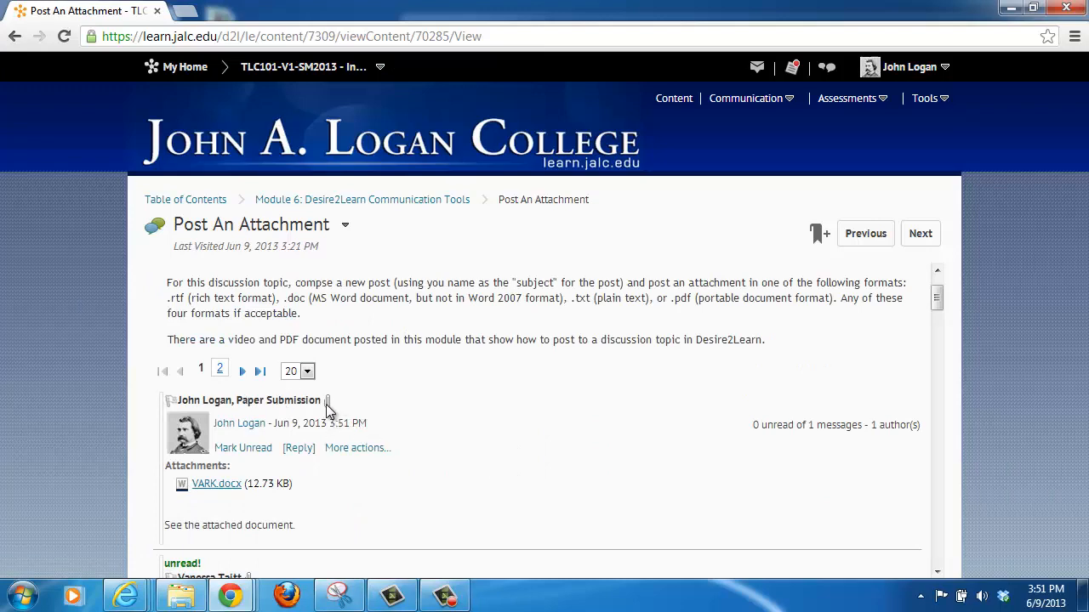
{"action": "mouse_move", "coordinate": [326, 400]}
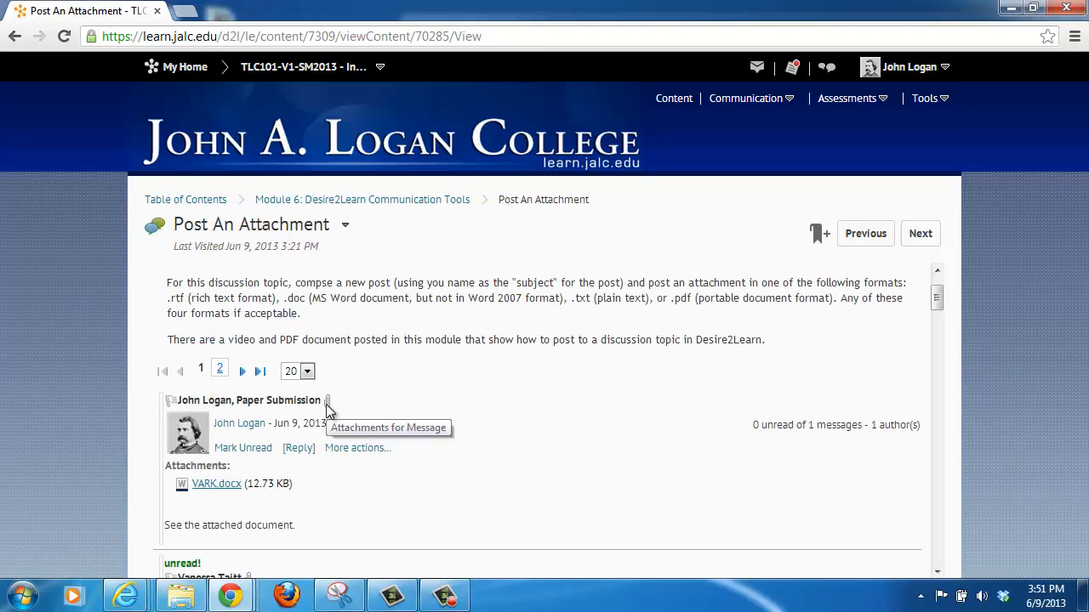